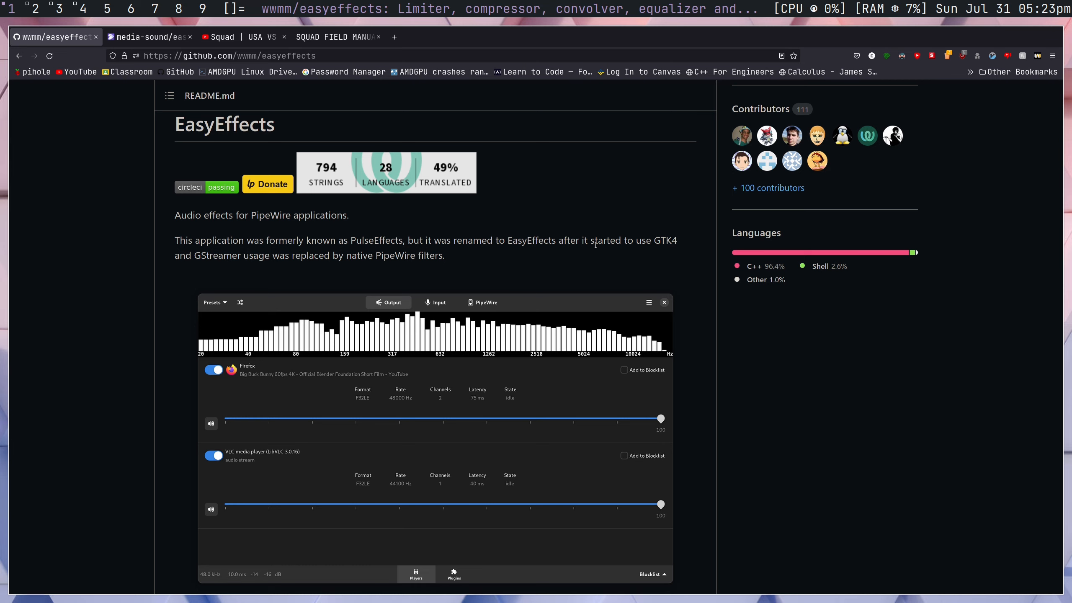
- View the Gentoo package page for media-sound/easyeffects in Firefox
left_click(149, 36)
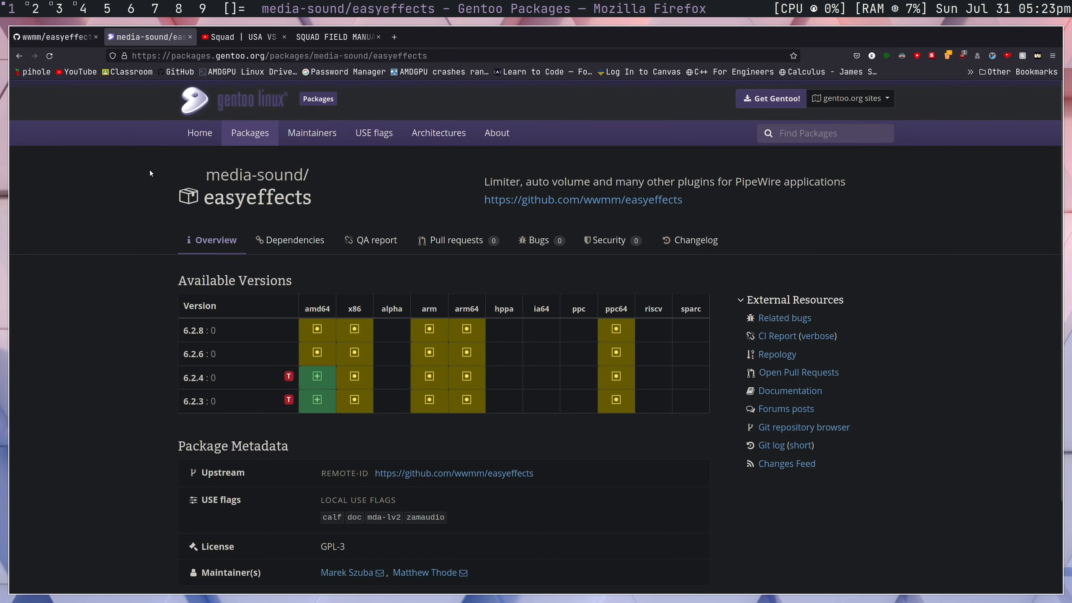
mouse_move(335, 207)
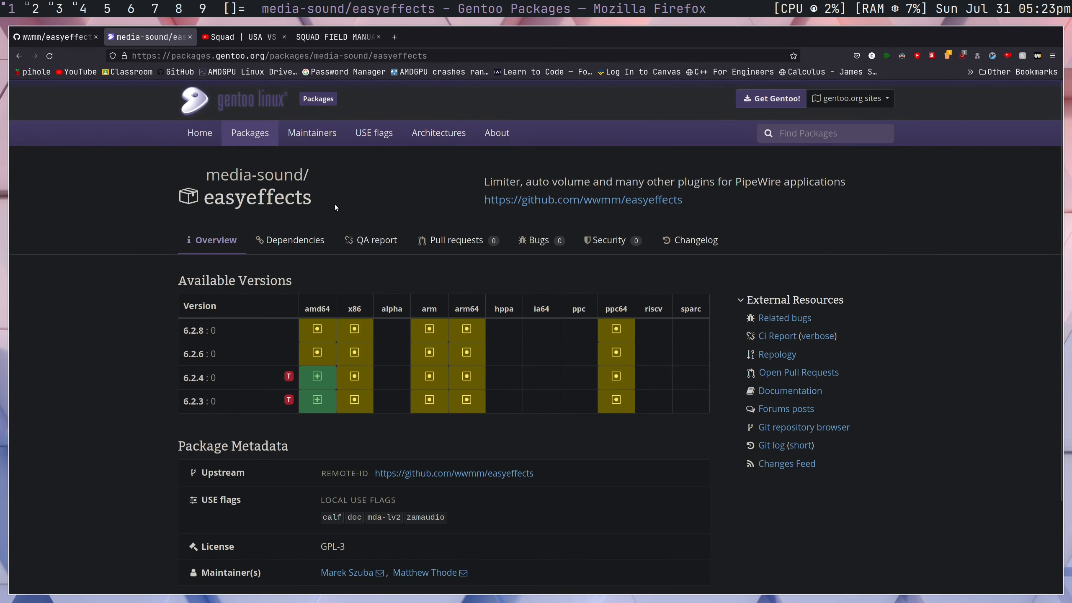
mouse_move(330, 205)
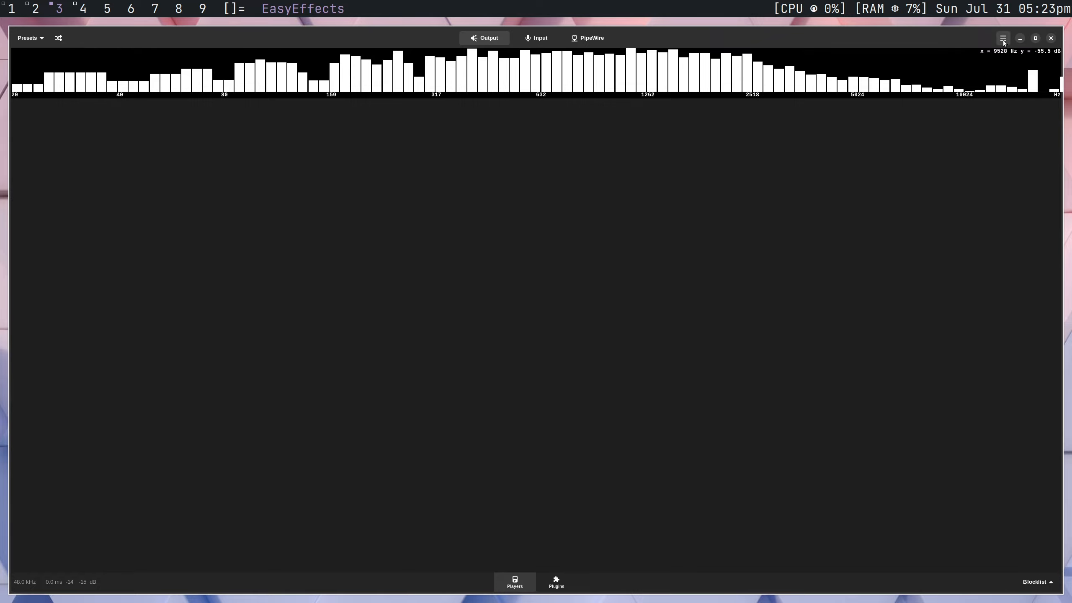
- Show the EasyEffects Preferences General page with Service, Audio and Style options
left_click(1003, 38)
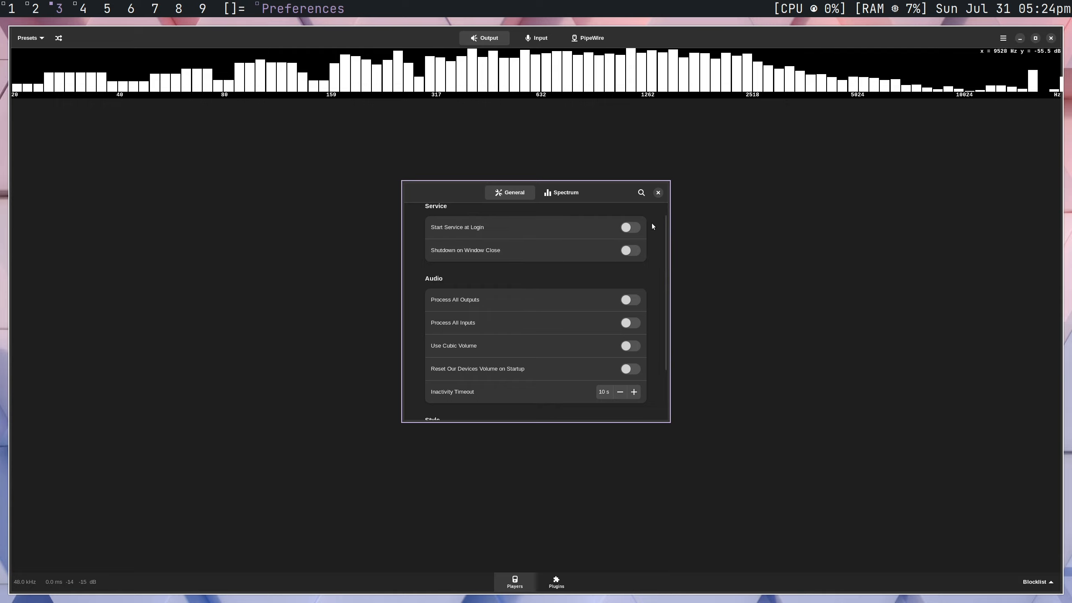
scroll("down", 3)
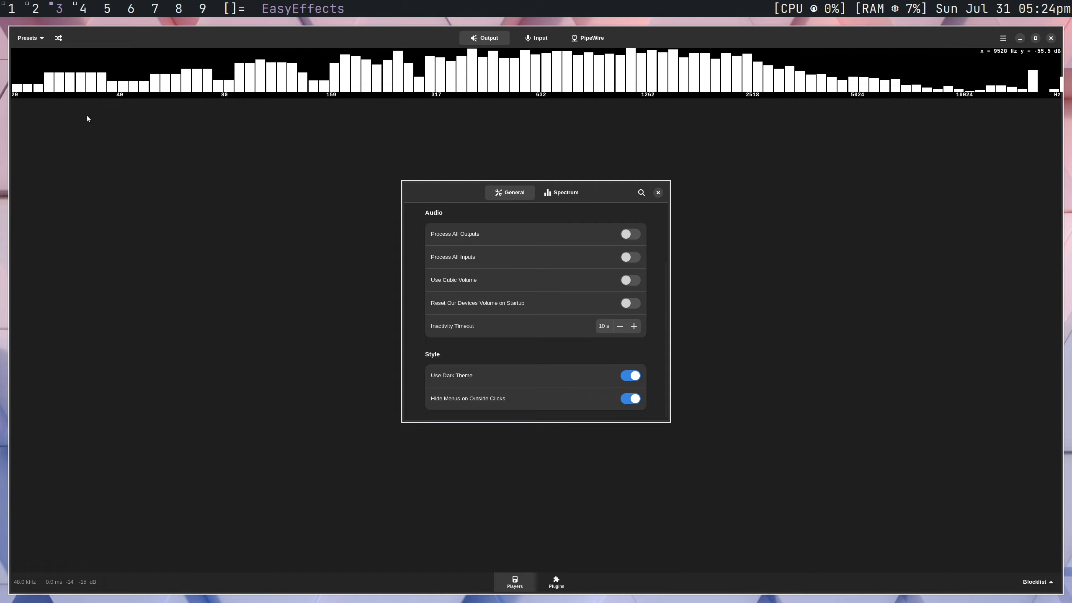
mouse_move(46, 114)
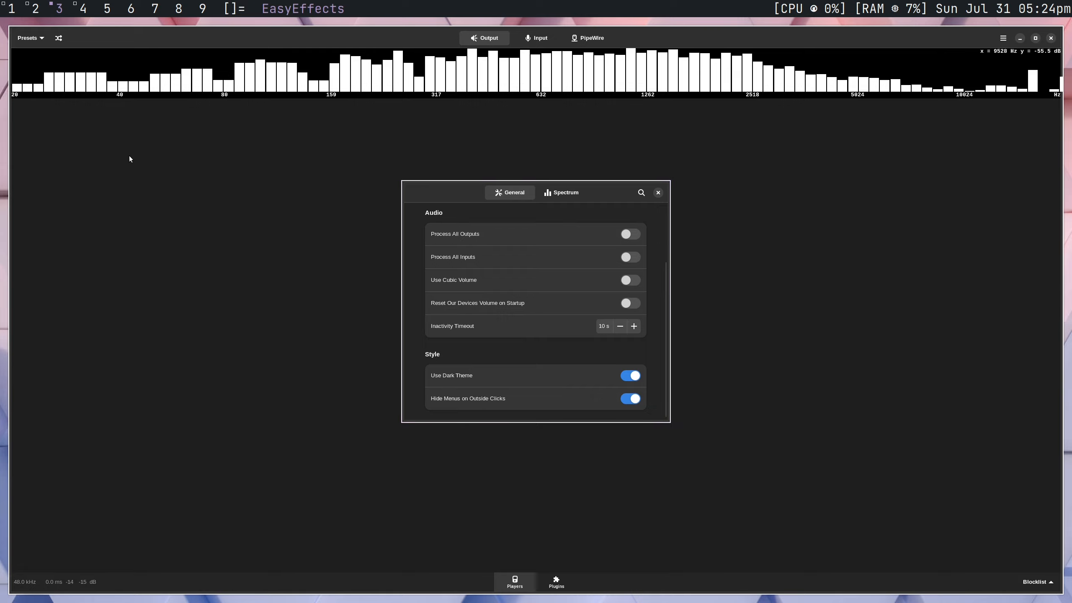
mouse_move(269, 235)
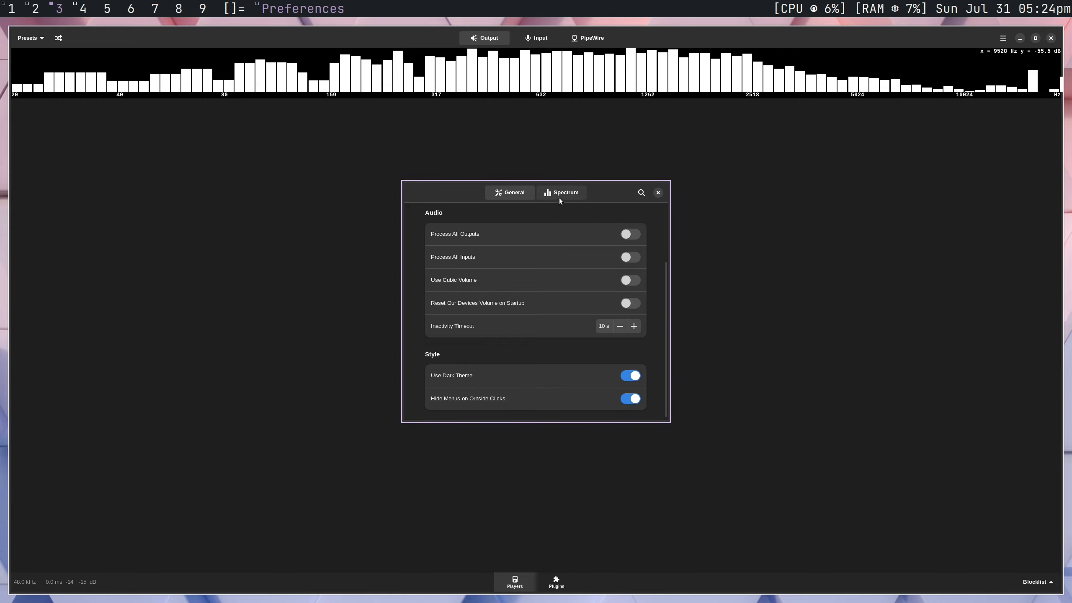
- In Spectrum settings, toggle the analyser off and on and try Lines before returning to Bars
left_click(561, 192)
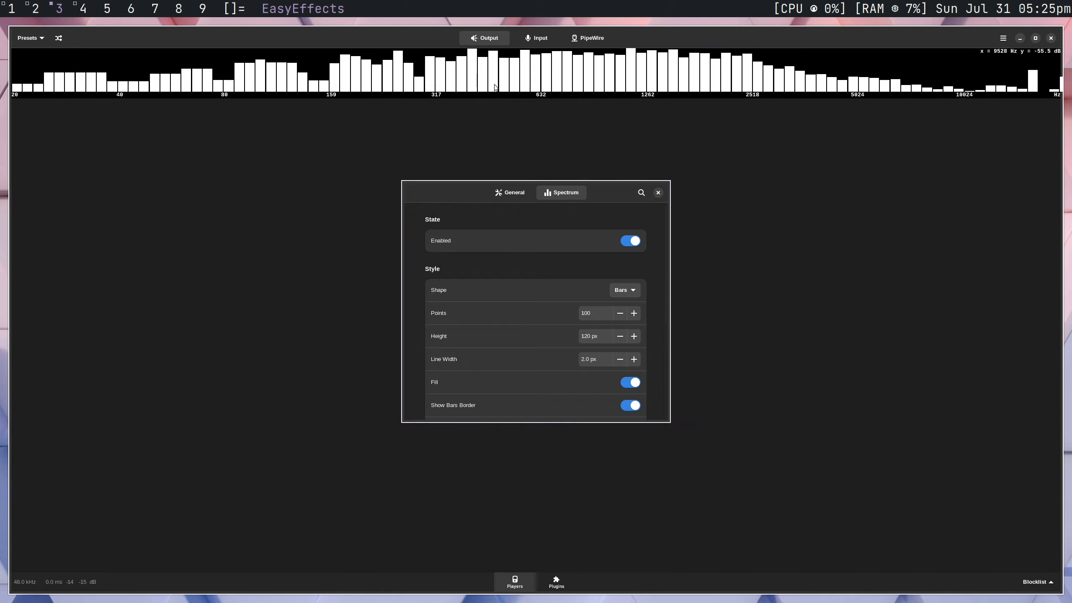
left_click(629, 240)
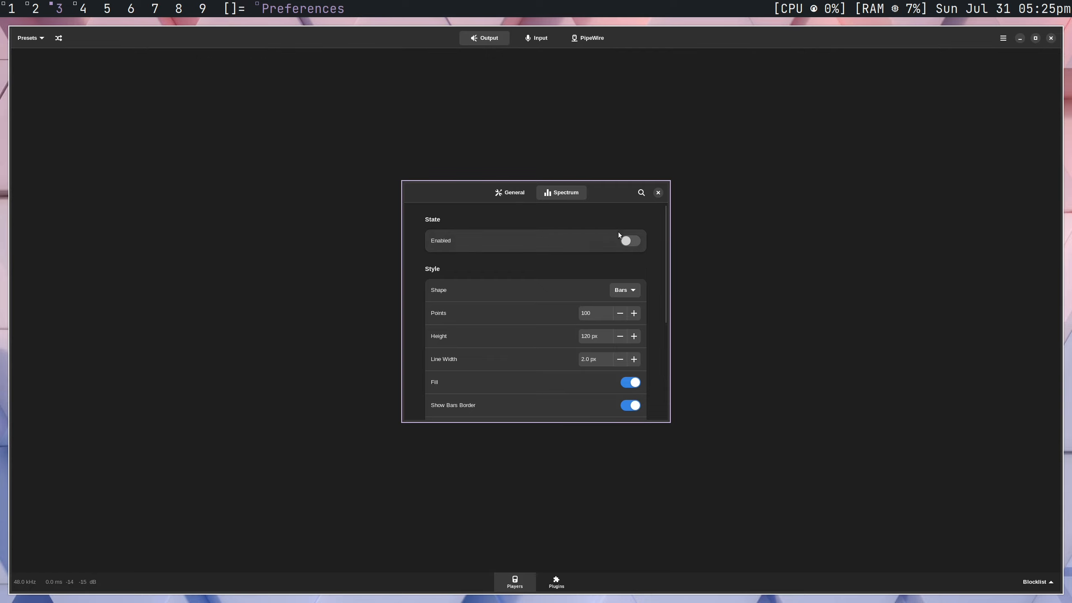
left_click(629, 241)
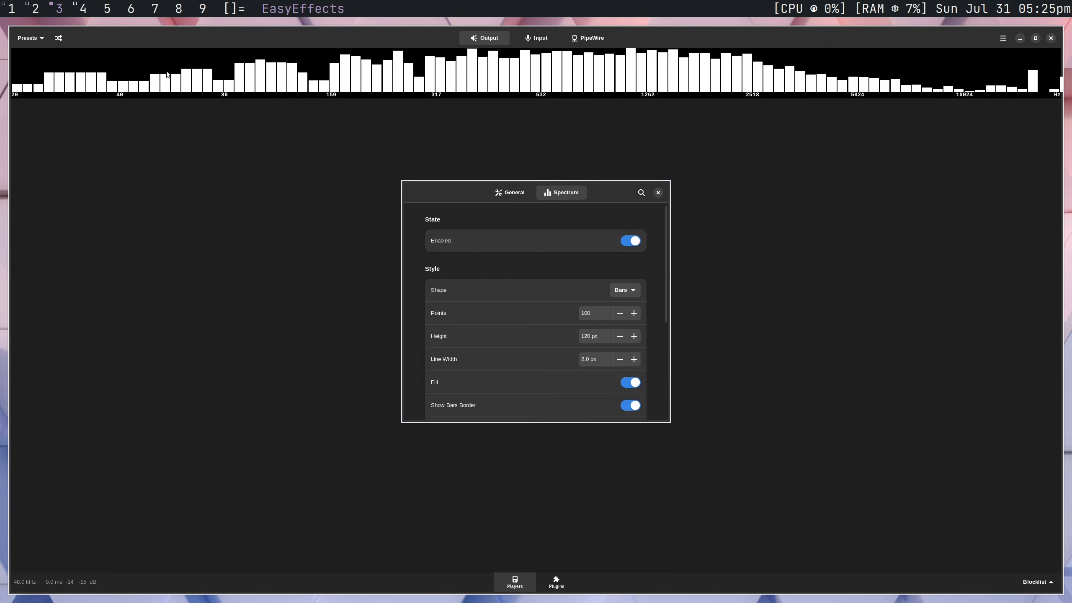
scroll("down", 3)
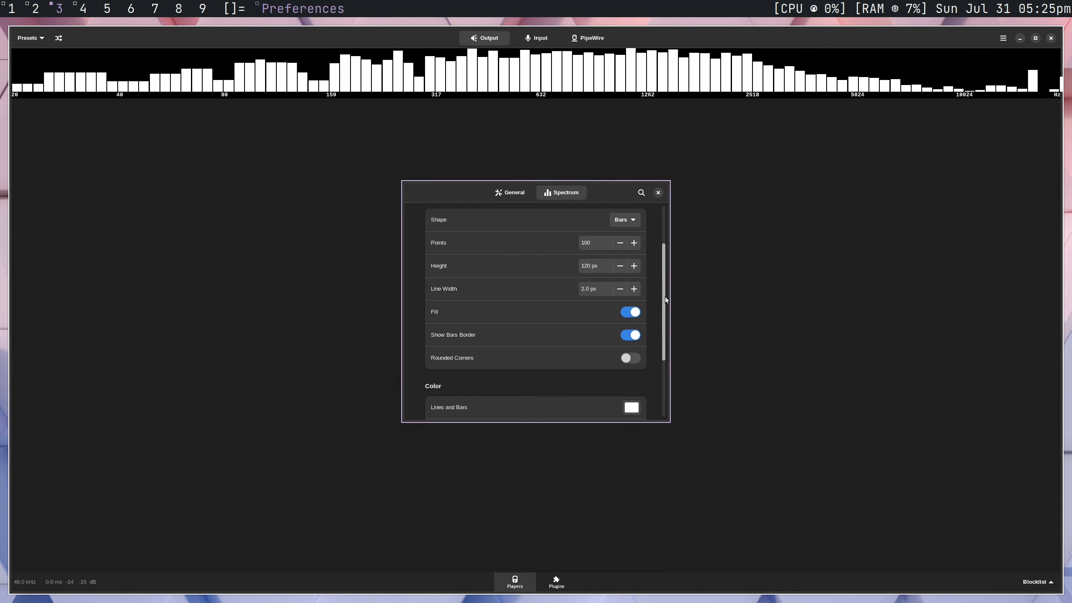
left_click(623, 219)
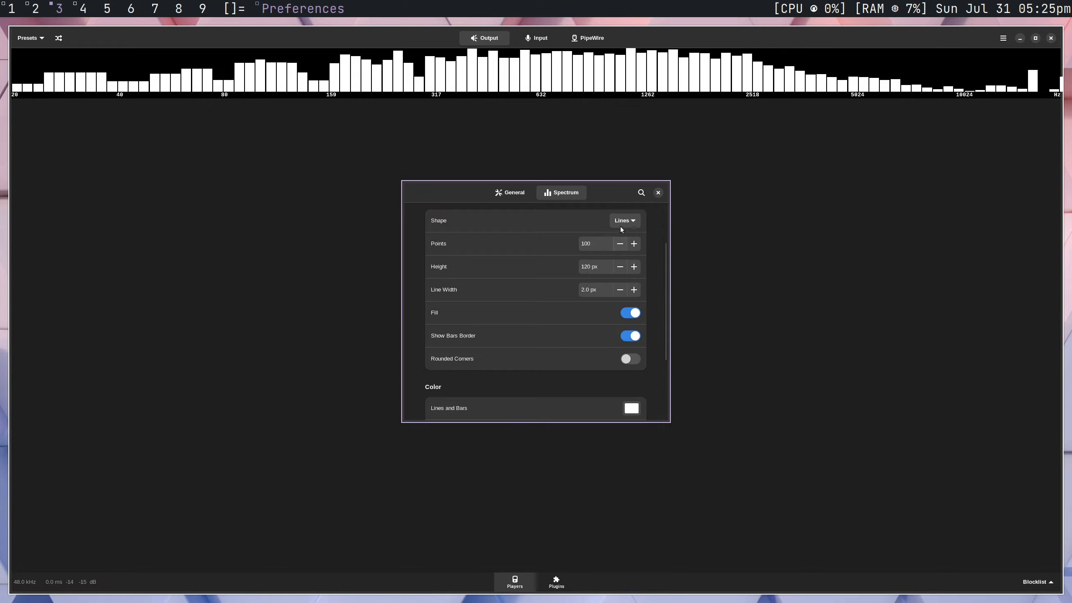
left_click(623, 221)
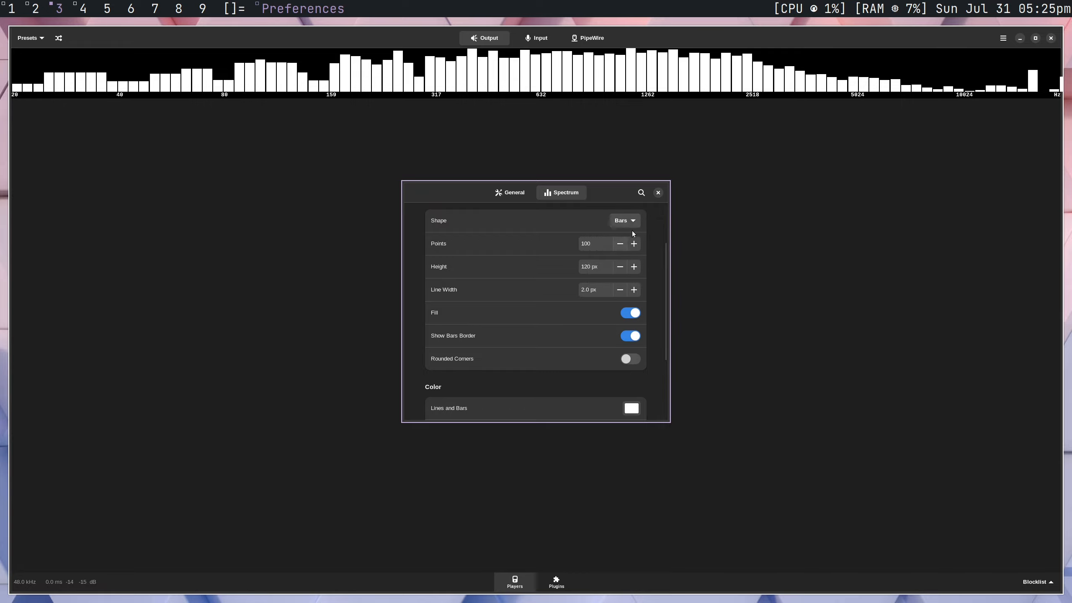
scroll("down", 3)
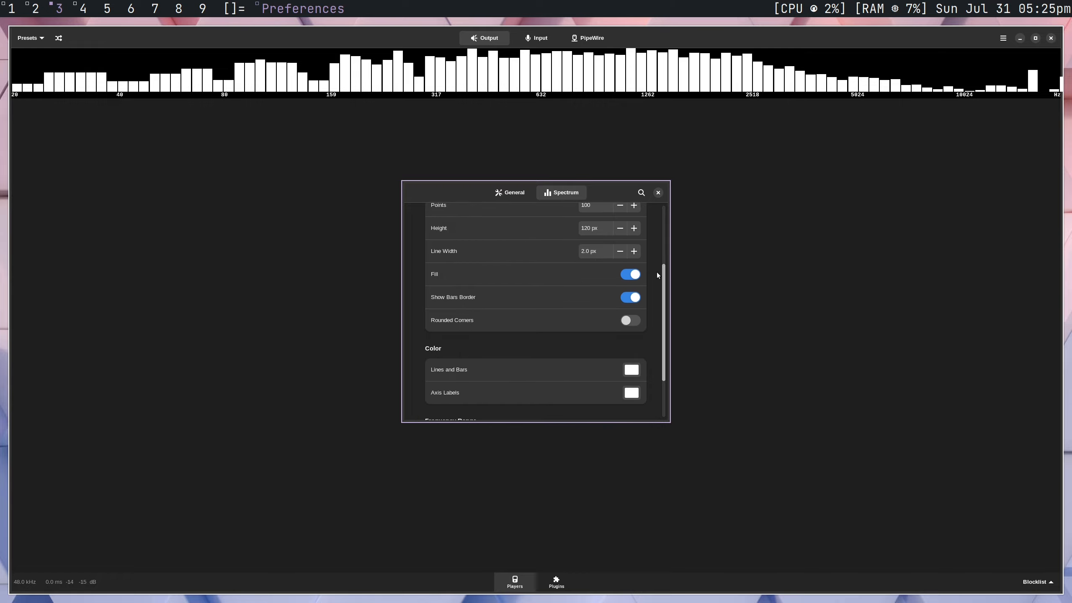
scroll("down", 3)
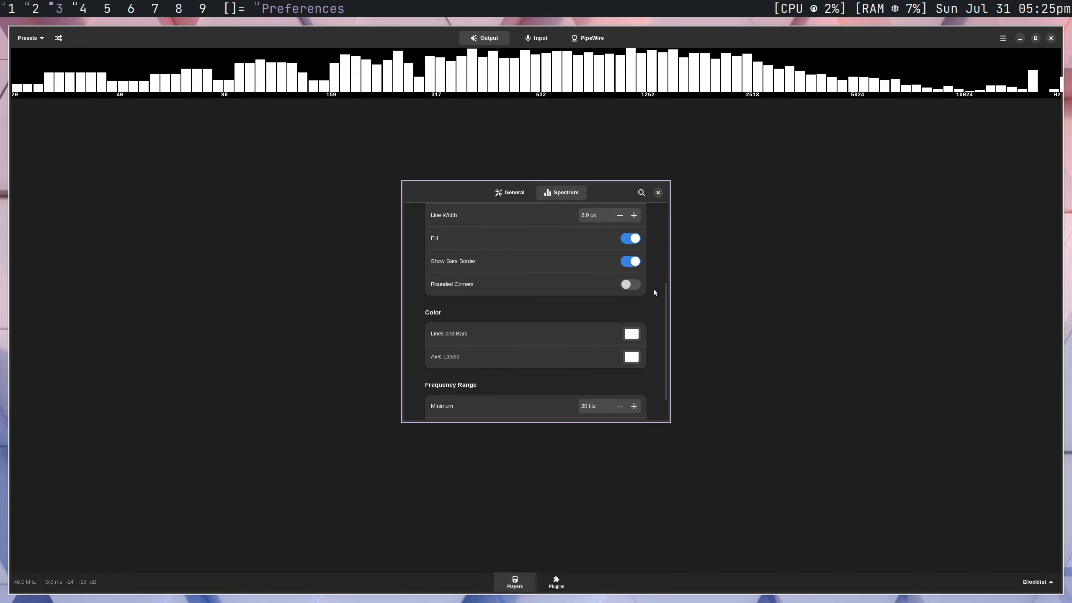
scroll("down", 3)
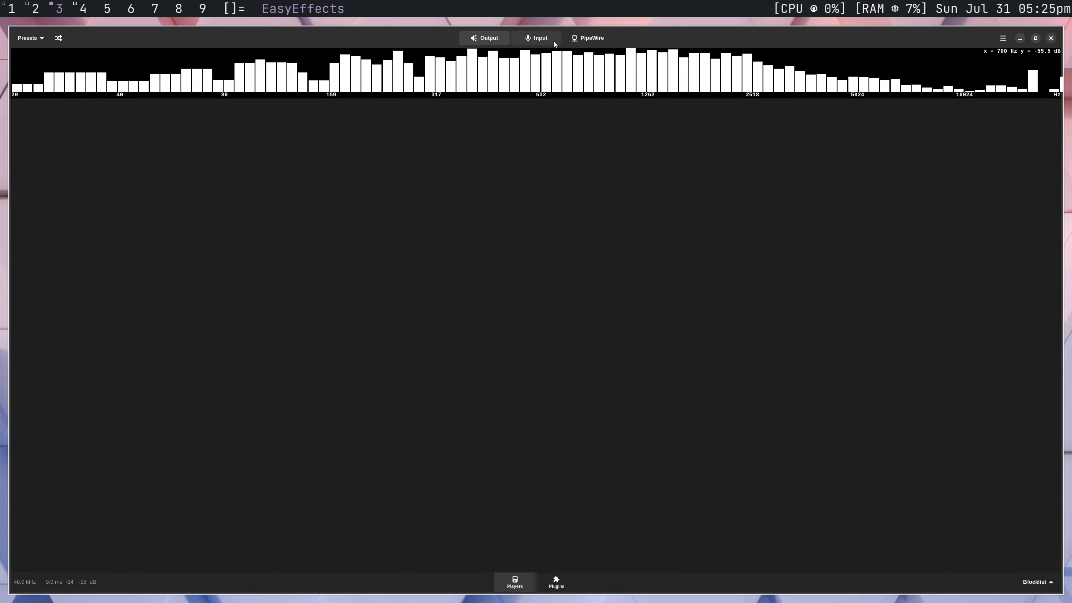
- Review the PipeWire device and server information, then return to the Output effects page
left_click(587, 37)
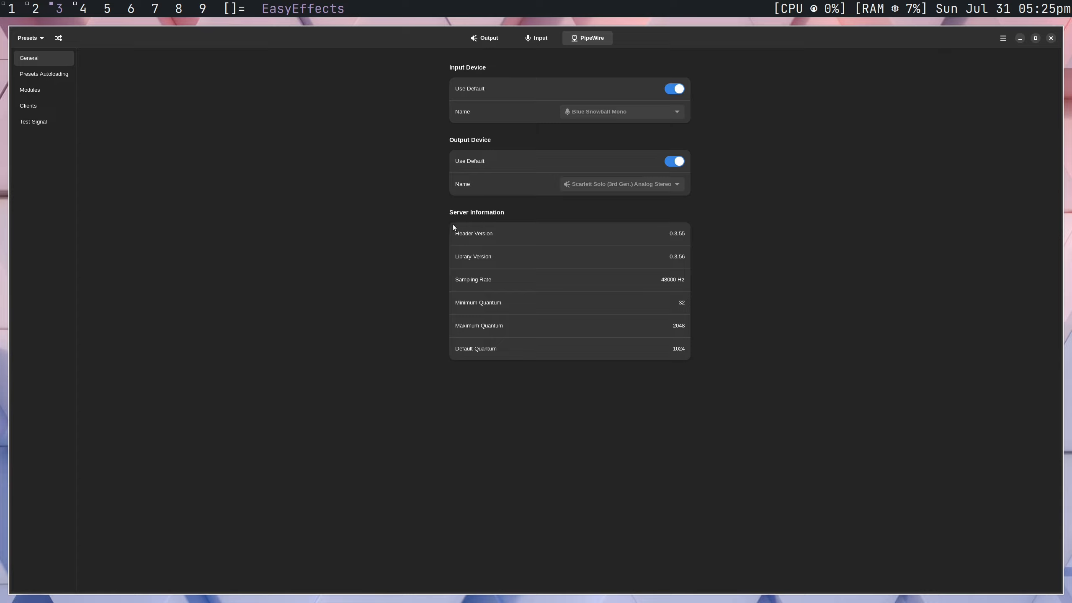
mouse_move(553, 231)
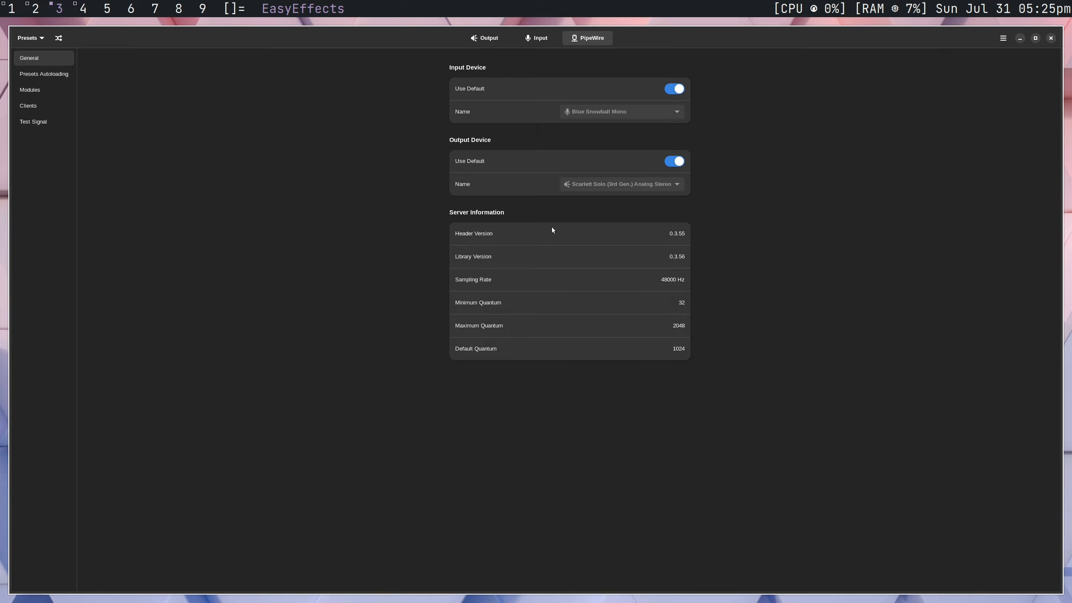
mouse_move(699, 311)
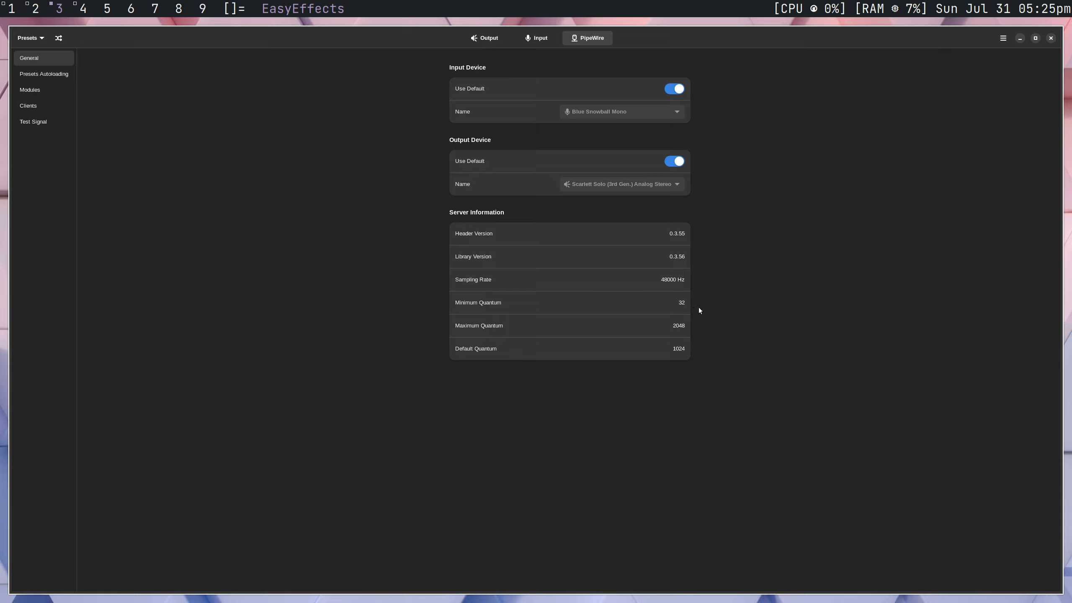
mouse_move(629, 297)
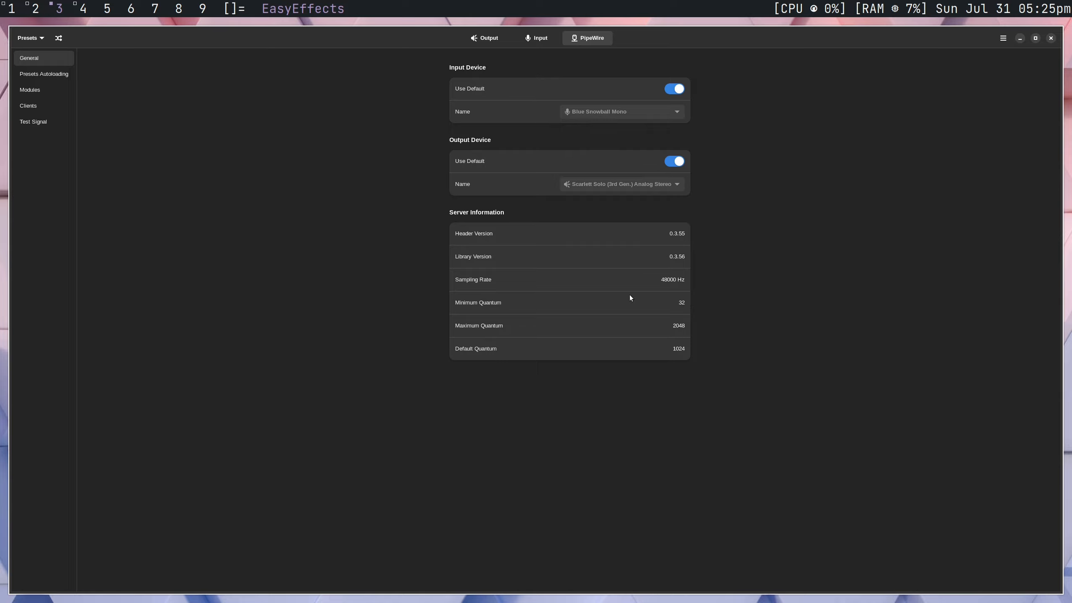
mouse_move(678, 310)
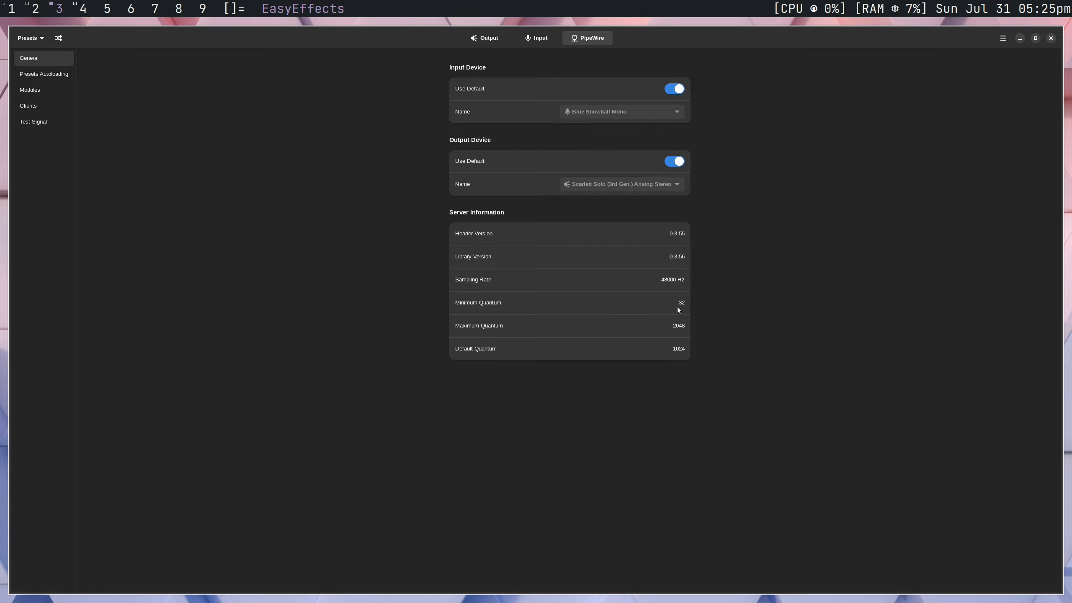
mouse_move(692, 302)
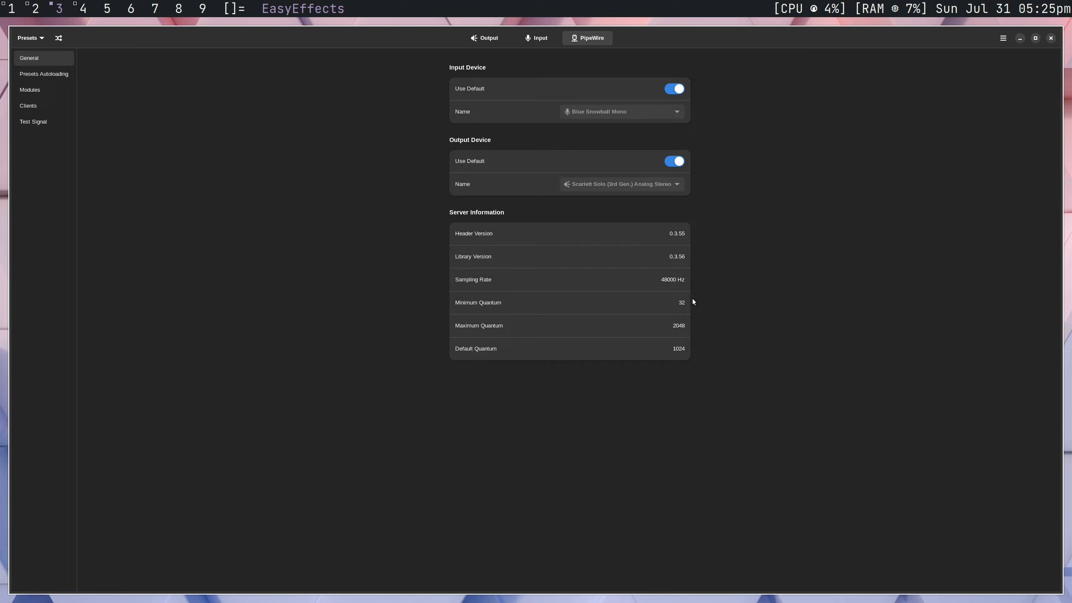
mouse_move(676, 305)
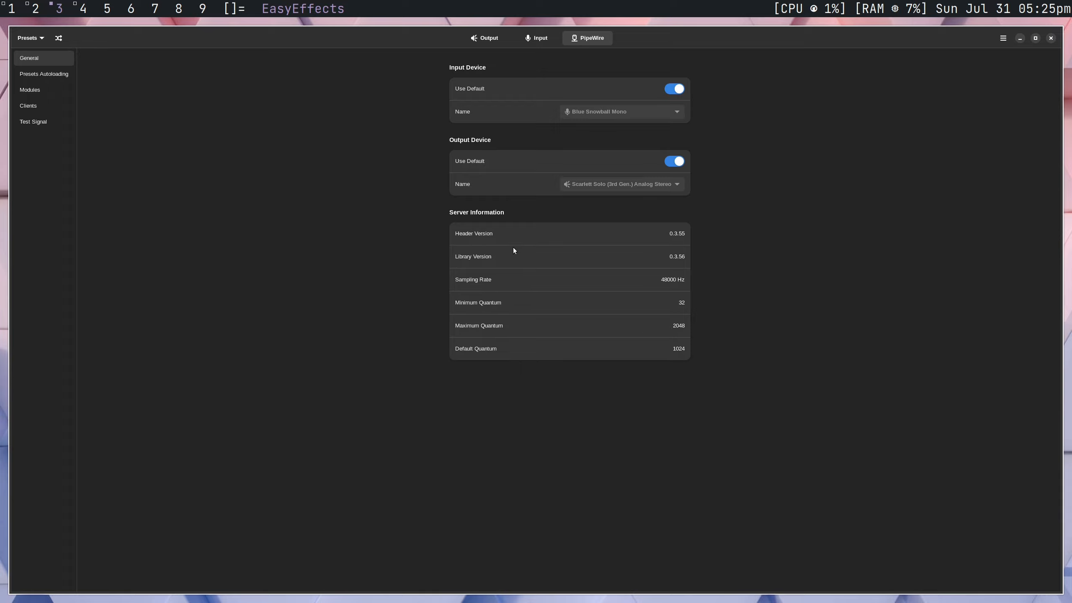
mouse_move(621, 109)
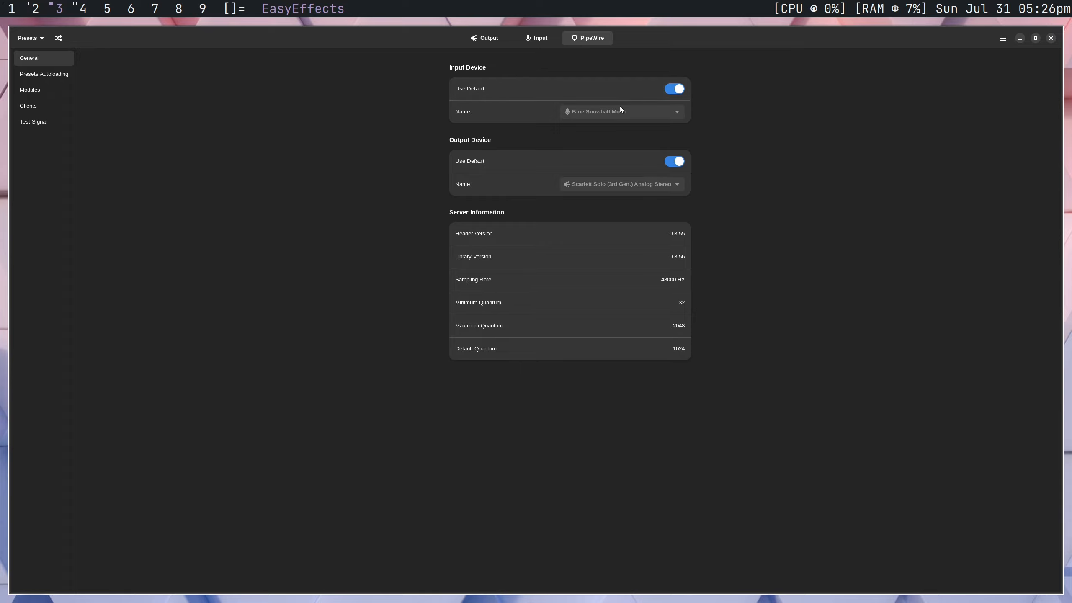
mouse_move(566, 118)
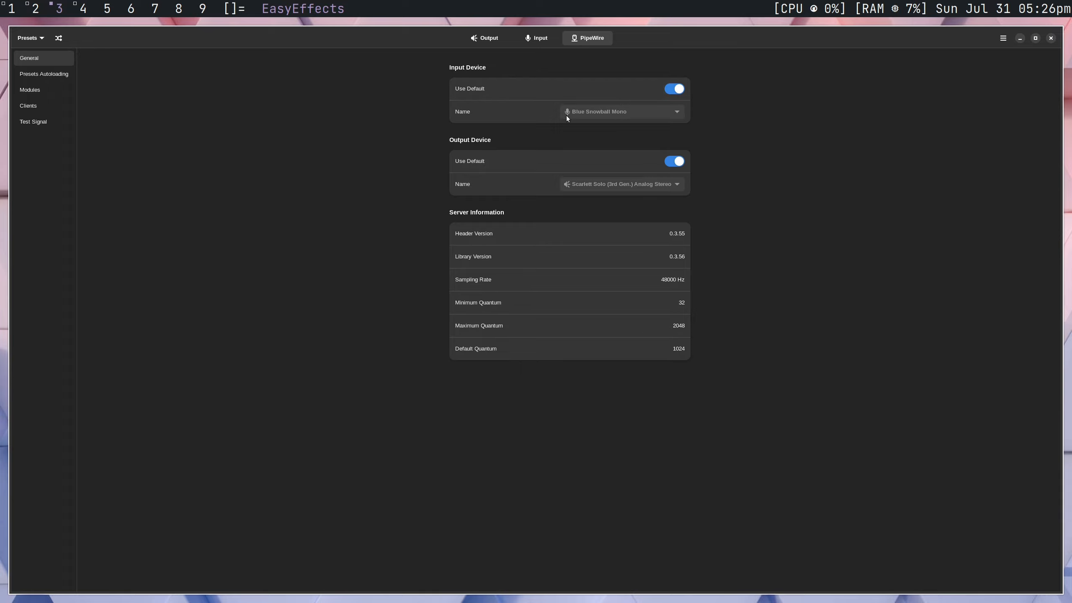
mouse_move(611, 188)
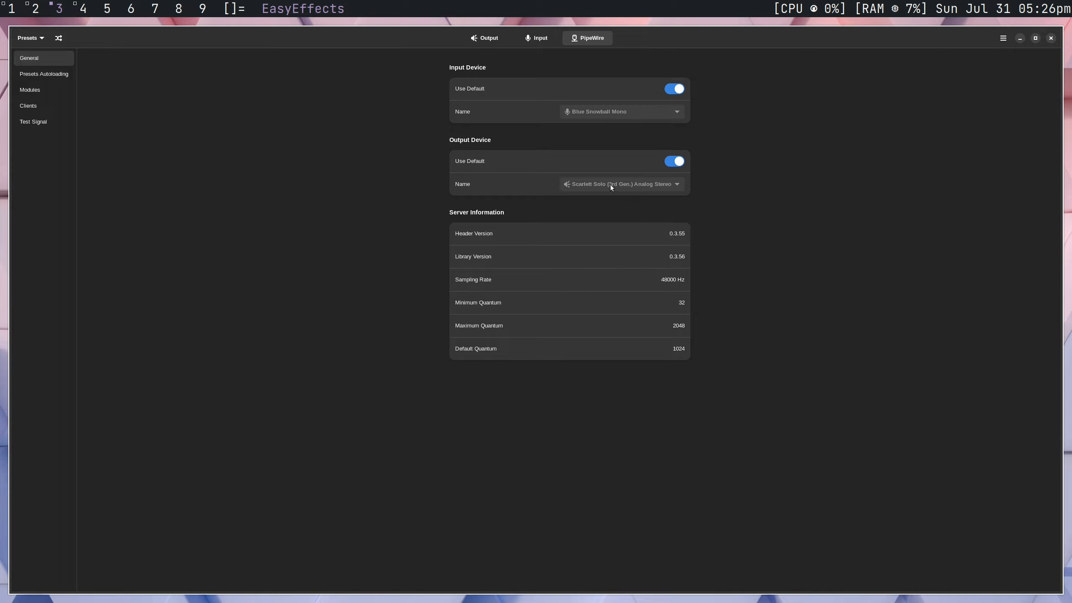
mouse_move(505, 60)
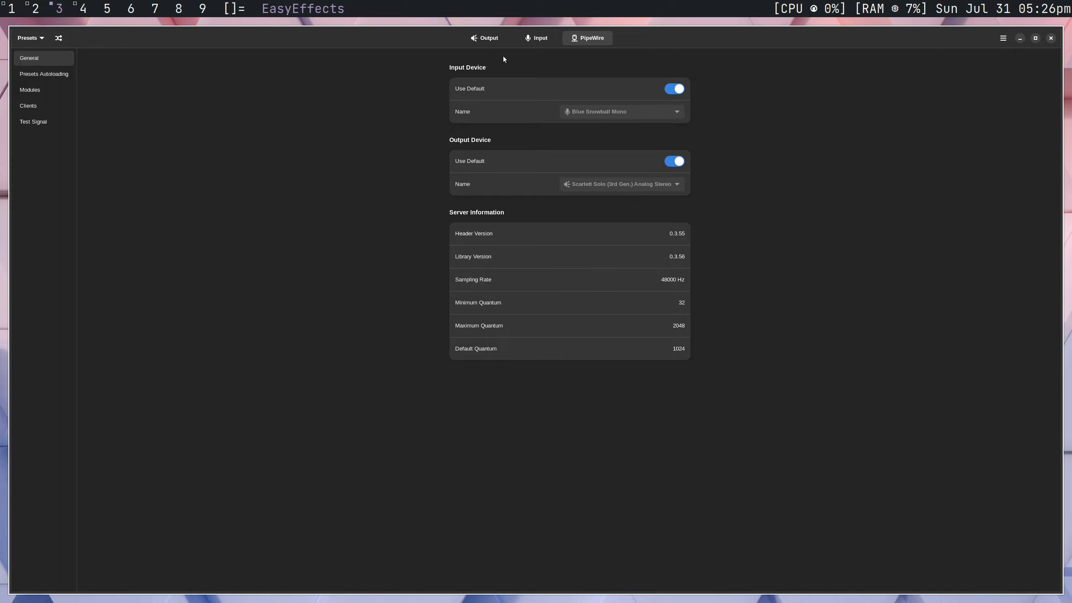
left_click(484, 38)
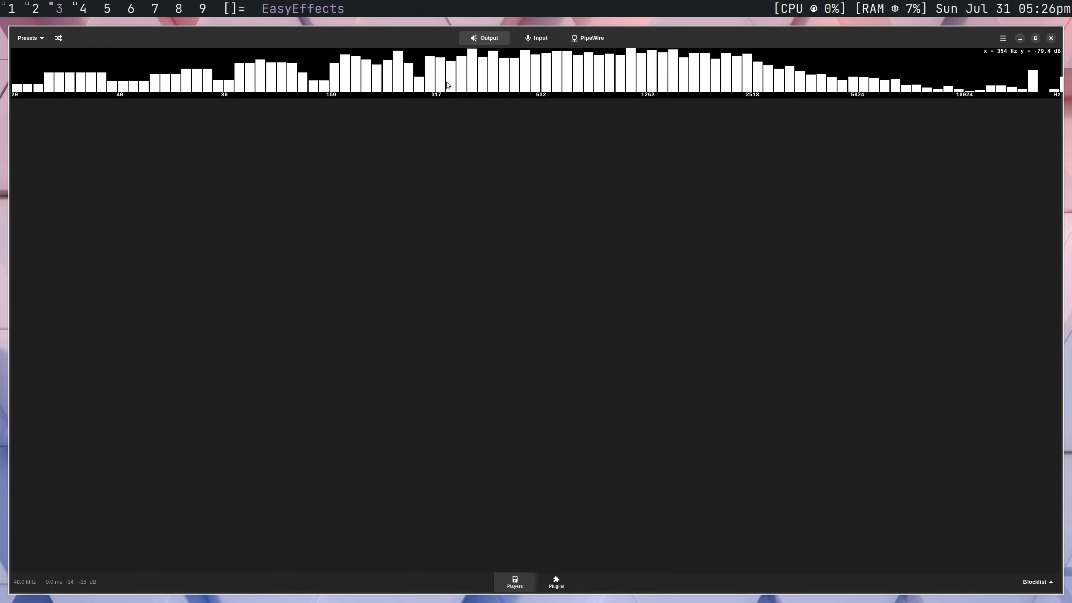
mouse_move(529, 339)
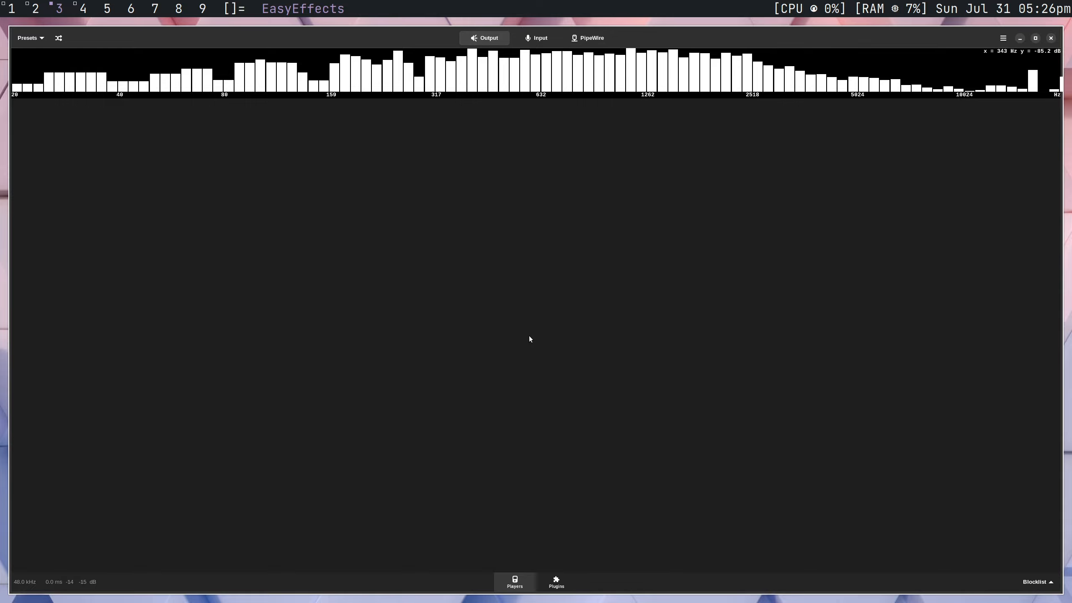
- Show the output plugin chain's Compressor: attack 0 ms, release 100 ms, threshold -31 dB, ratio 6, knee 0 dB
left_click(556, 583)
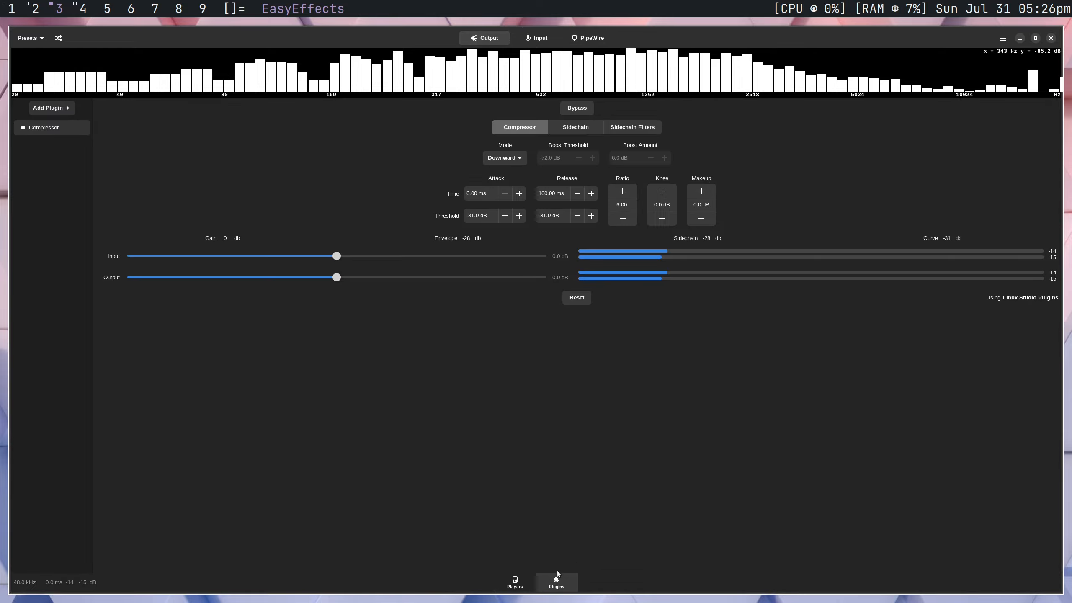
mouse_move(51, 108)
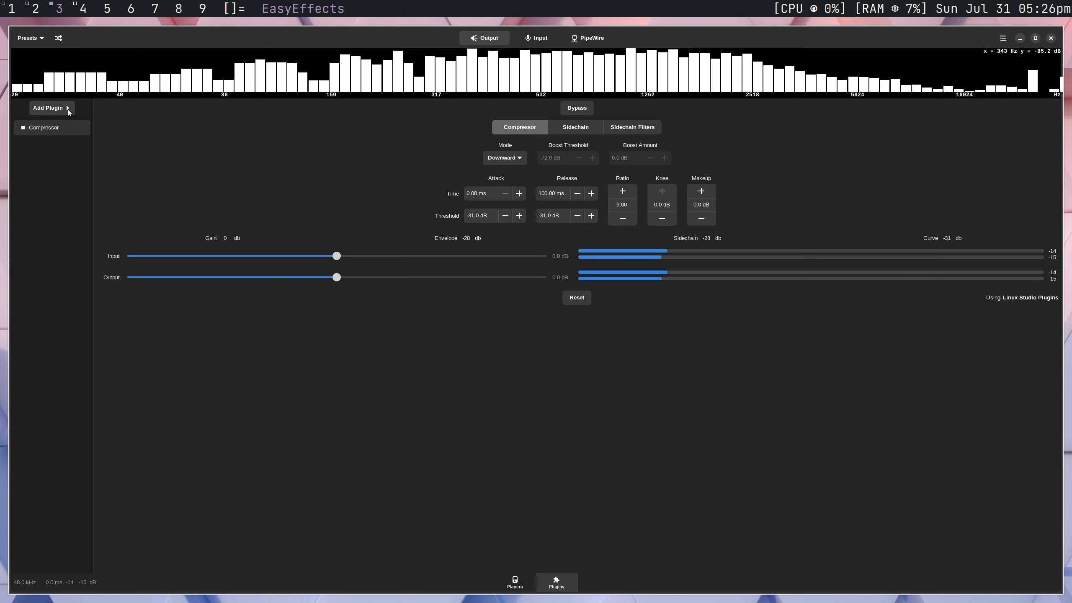
left_click(48, 108)
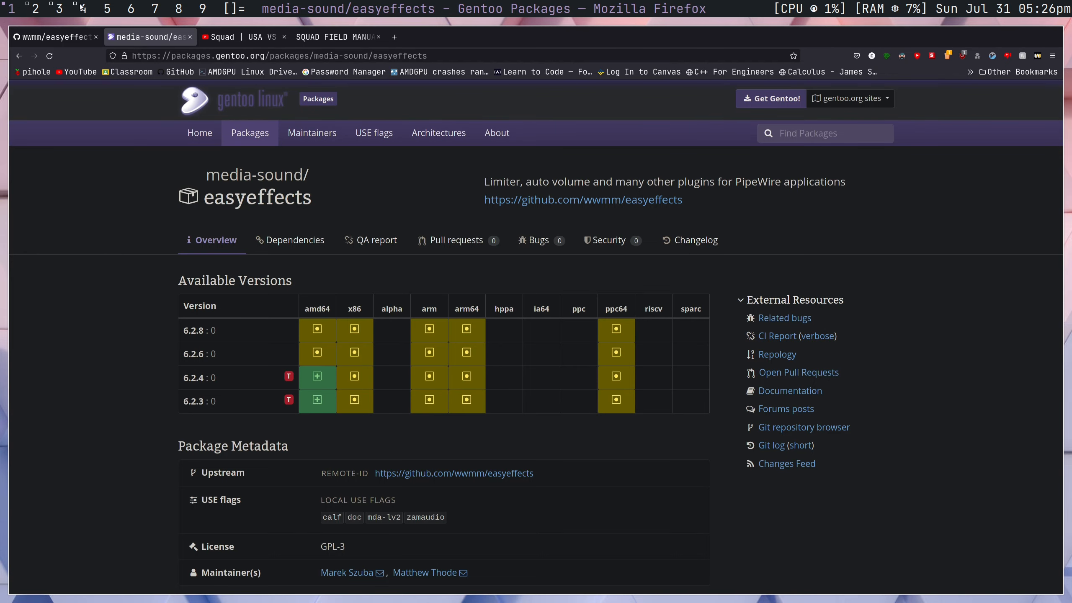
- View the Squad Field Manual's recommended Linux audio compressor settings table
left_click(336, 37)
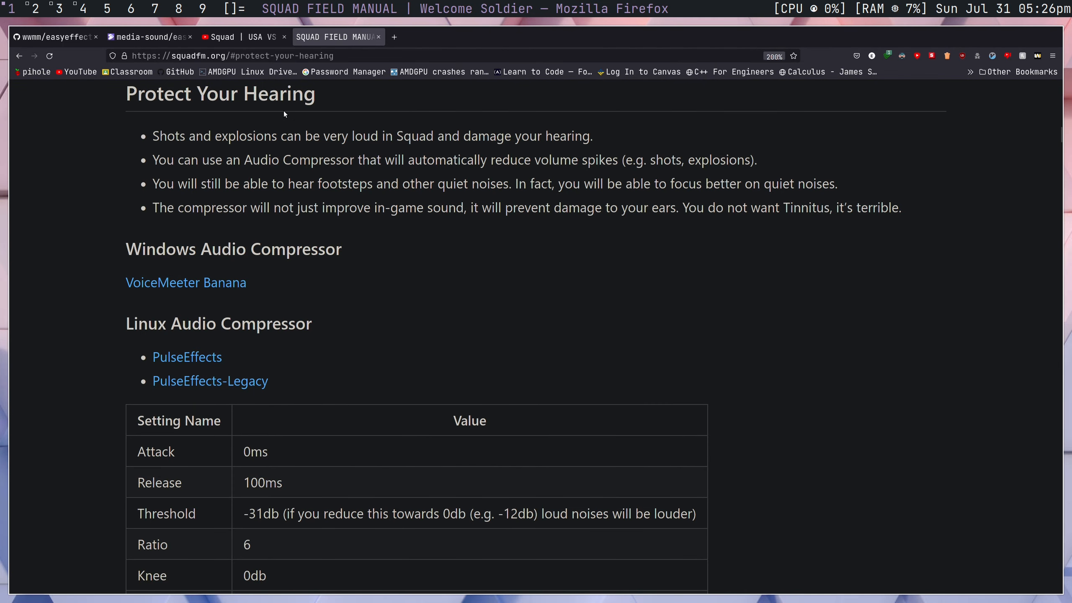
left_click(344, 249)
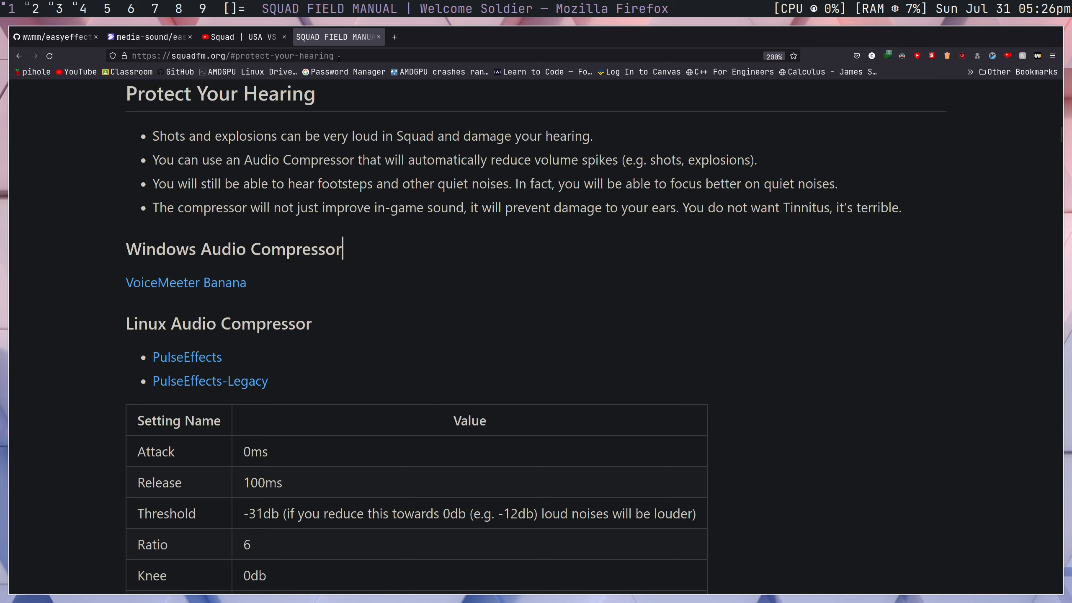
scroll("down", 3)
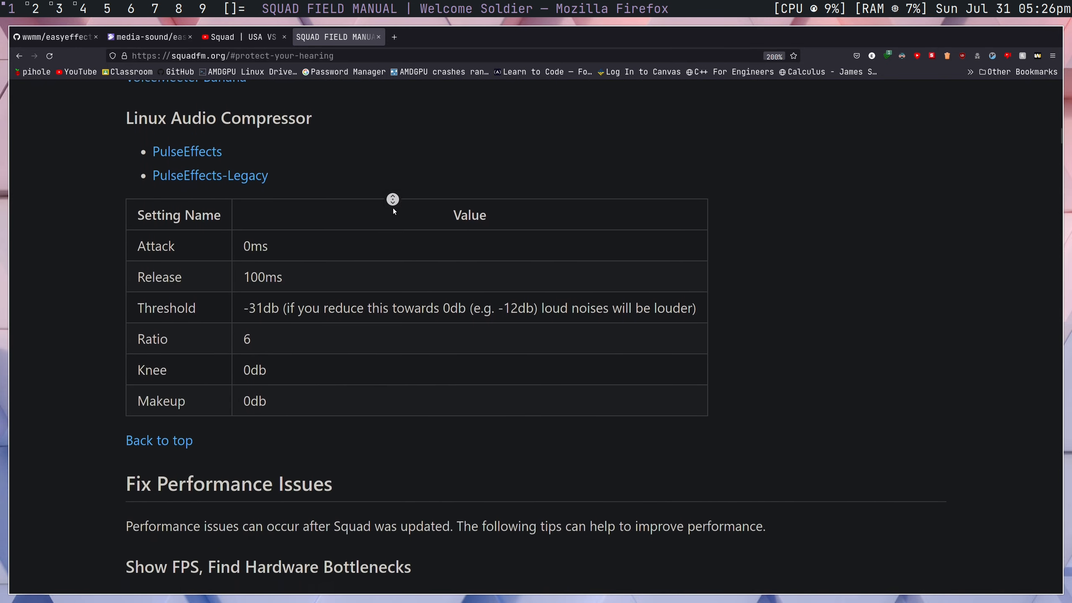
scroll("down", 3)
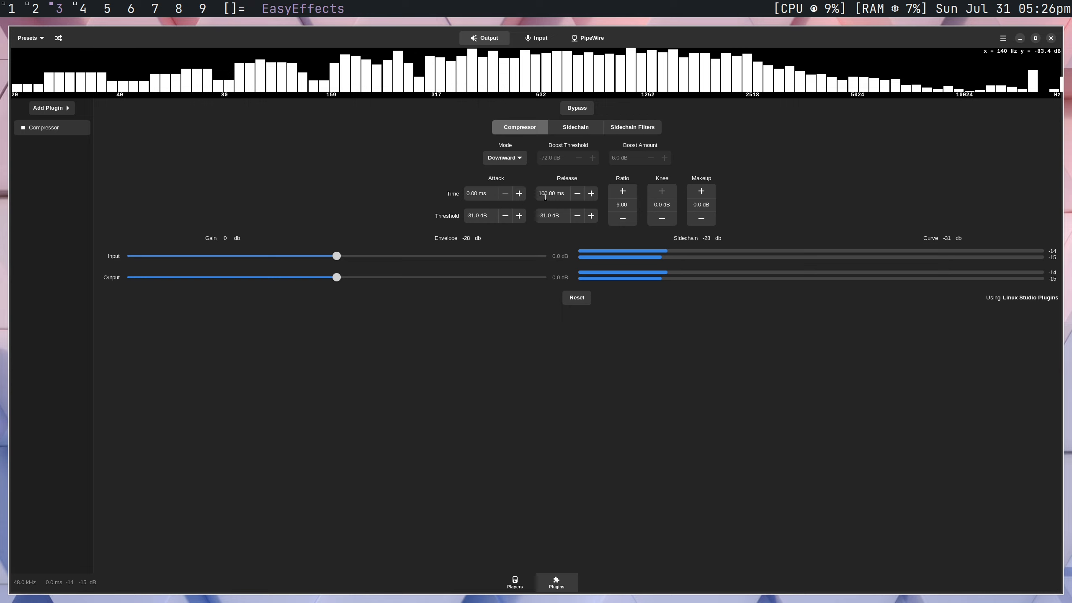
left_click(554, 194)
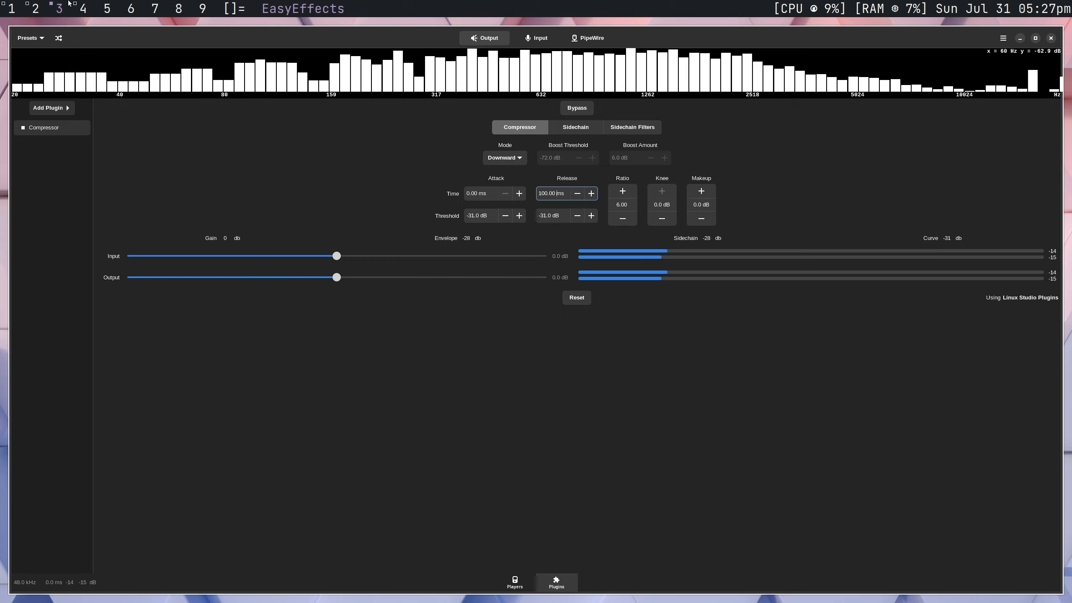
left_click(486, 216)
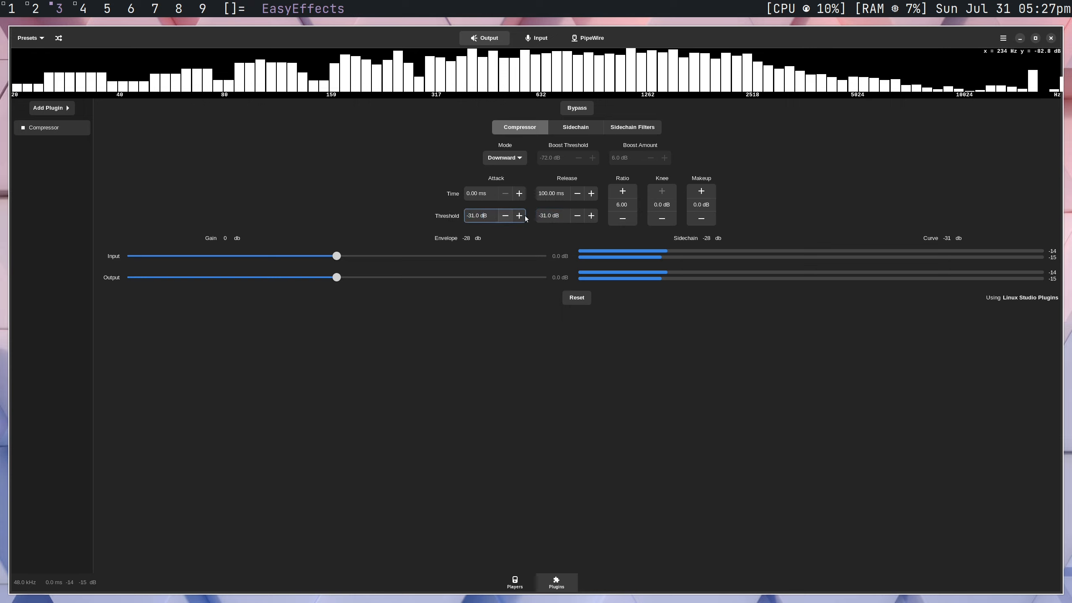
left_click(483, 216)
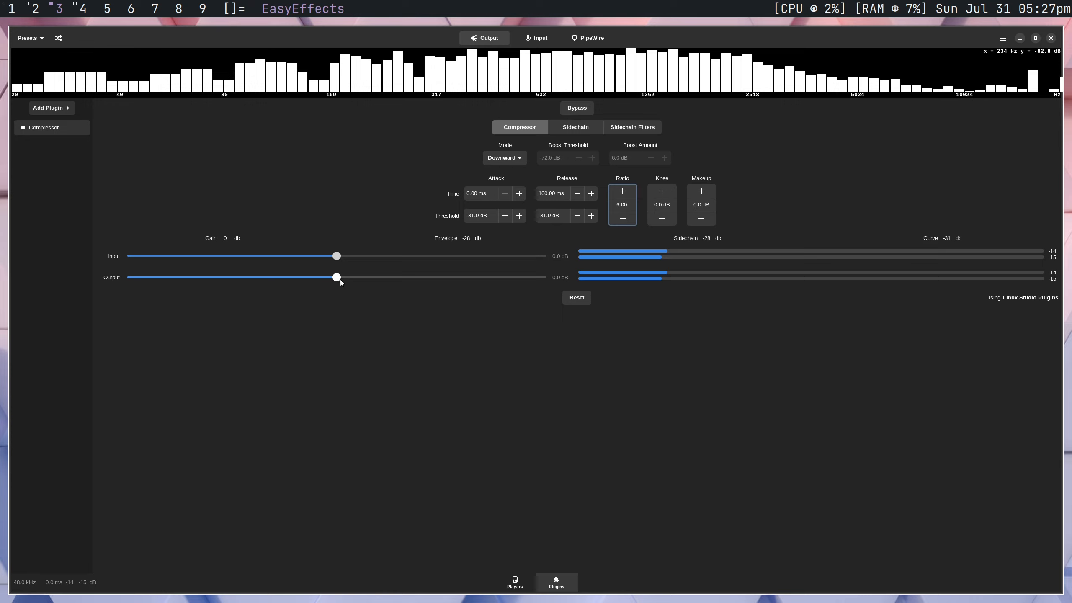
mouse_move(341, 272)
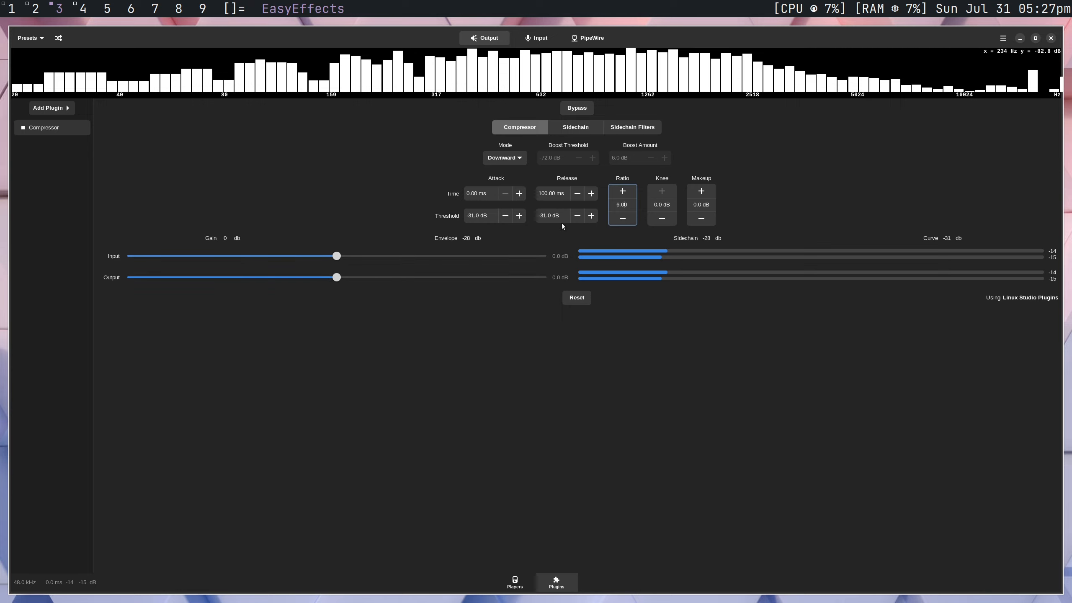
mouse_move(444, 293)
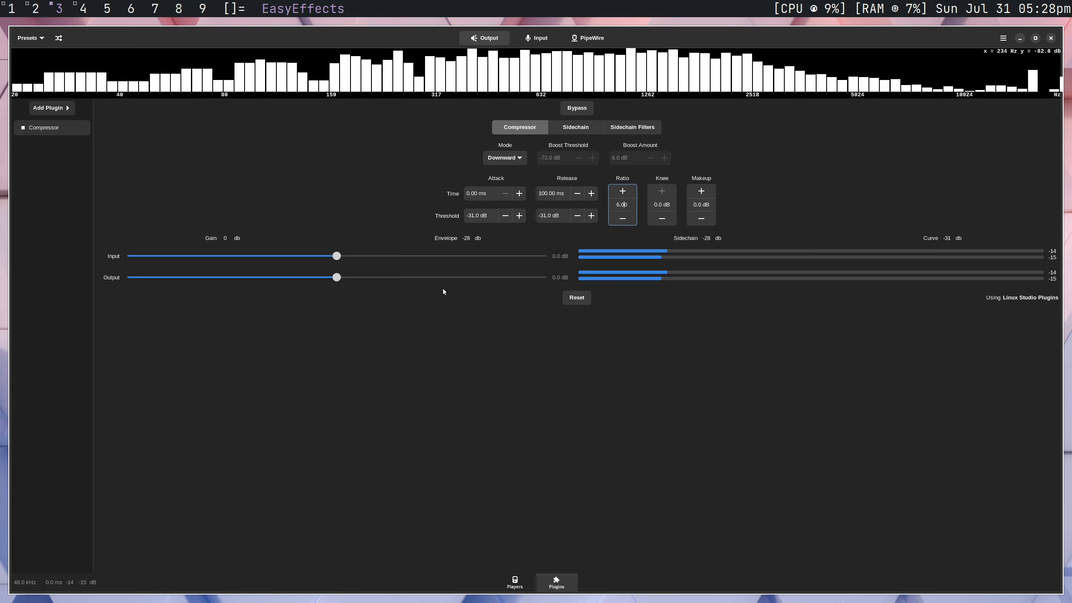
mouse_move(516, 307)
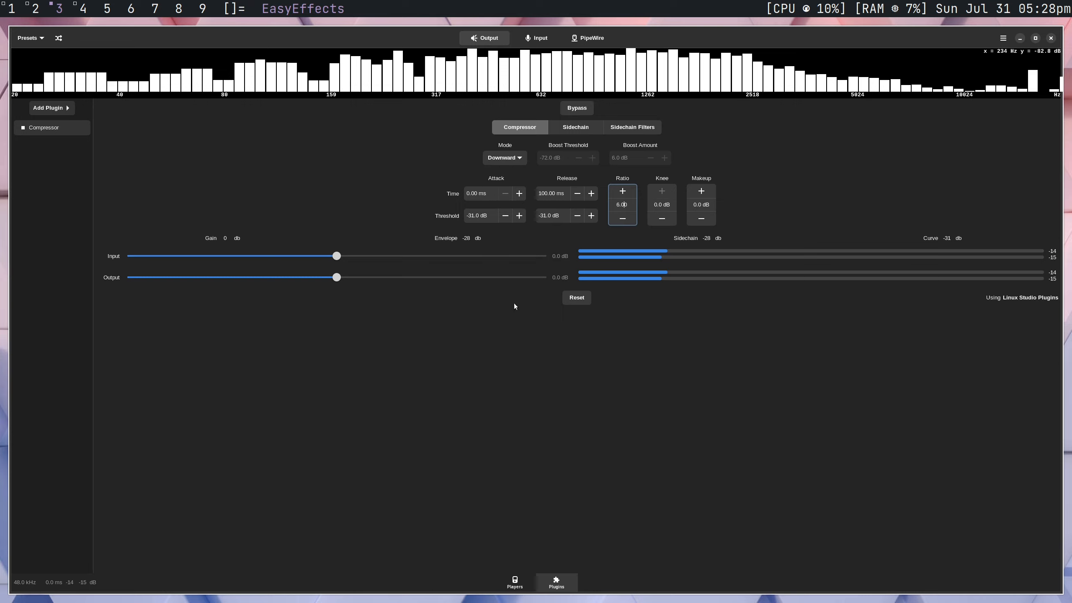
mouse_move(246, 147)
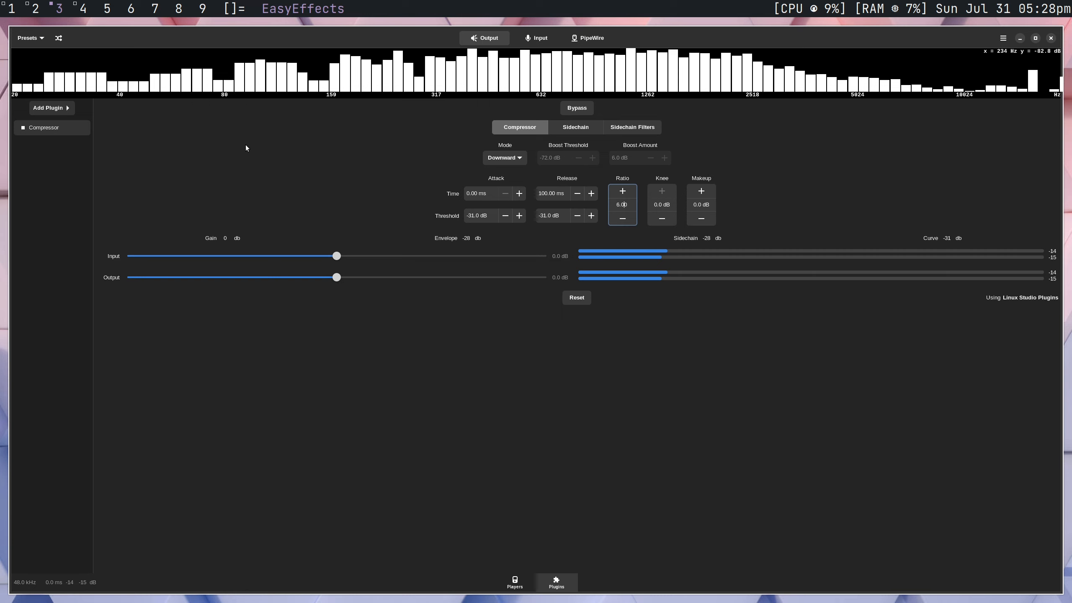